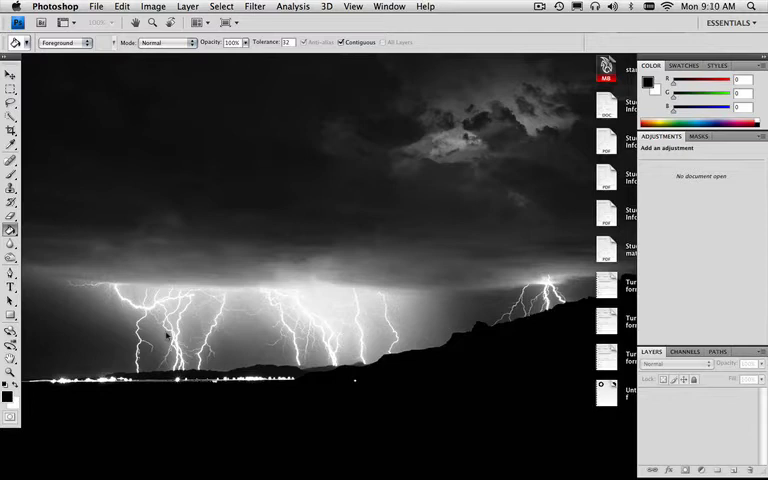
pyautogui.moveTo(265, 210)
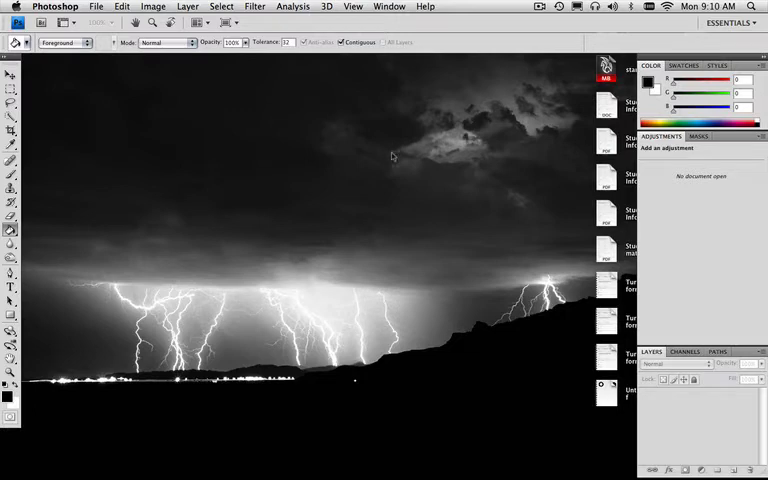
pyautogui.moveTo(391, 161)
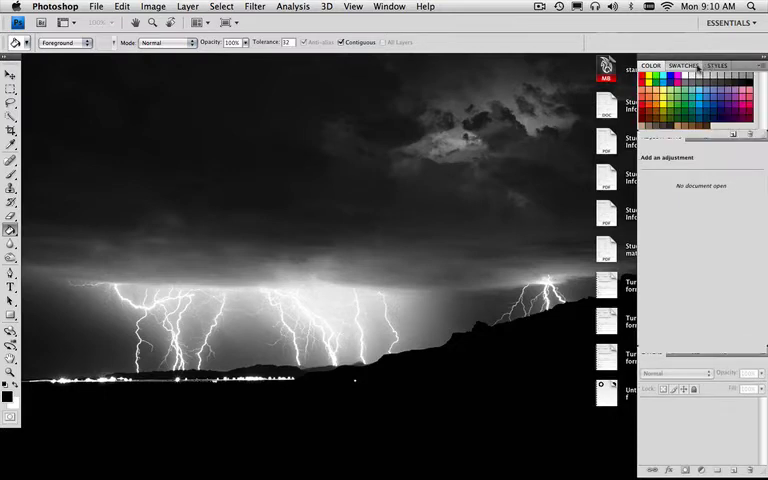
# Close the Color panel group and the Channels and Paths panels, leaving only Layers
pyautogui.click(716, 65)
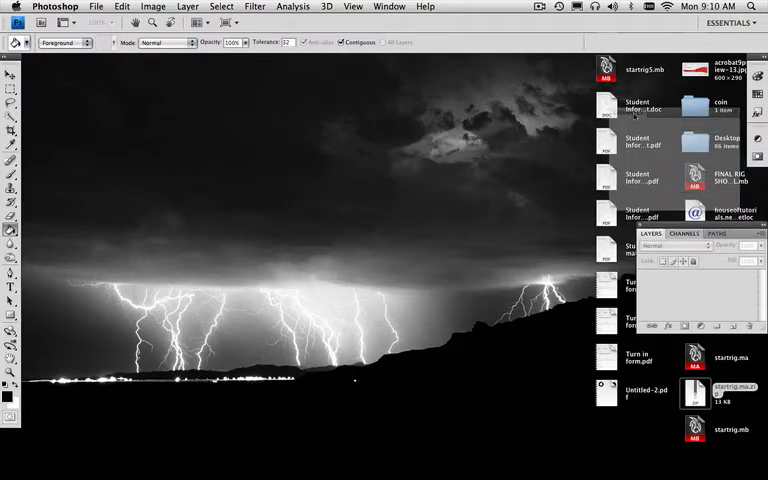
pyautogui.click(683, 233)
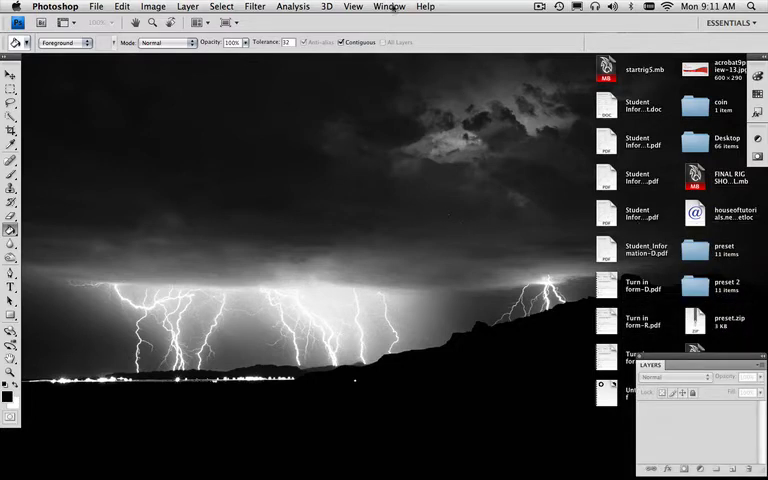
# Show the Navigator panel without Histogram and Info, enlarged above the Layers panel
pyautogui.click(389, 7)
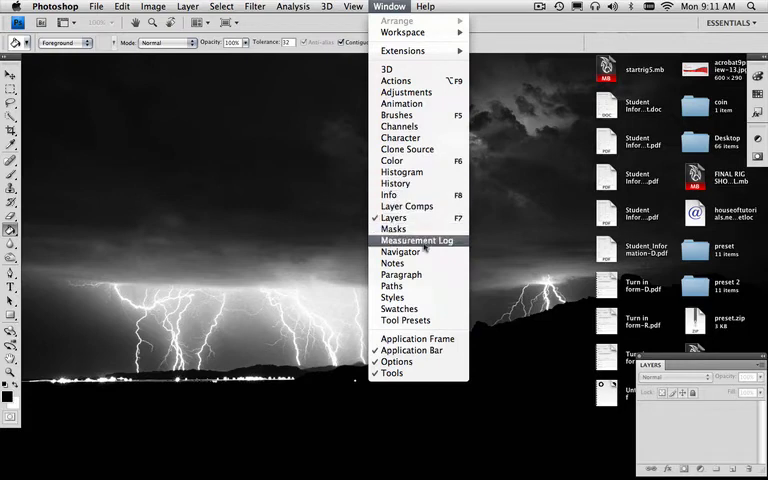
pyautogui.click(400, 252)
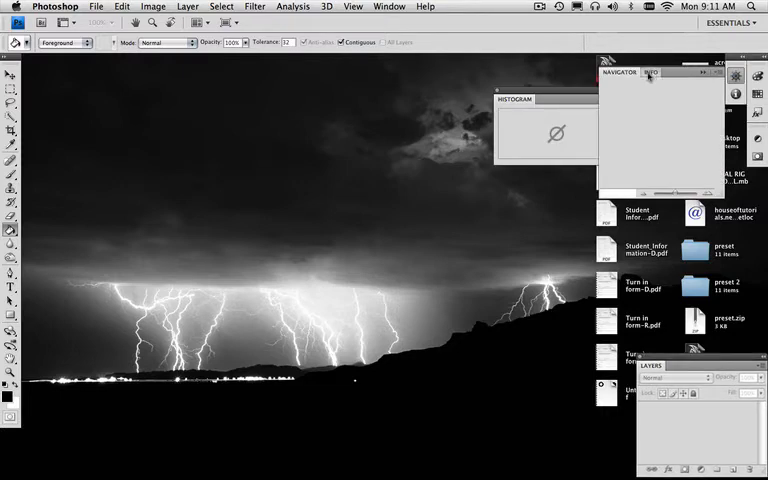
pyautogui.click(650, 72)
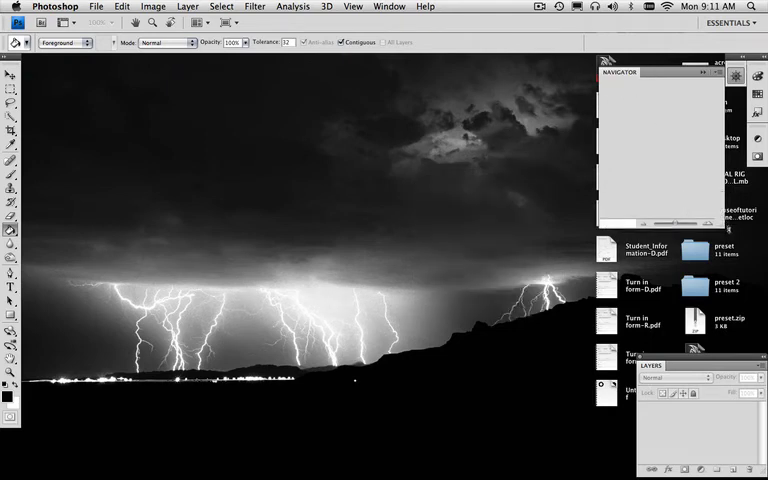
pyautogui.scroll(-3)
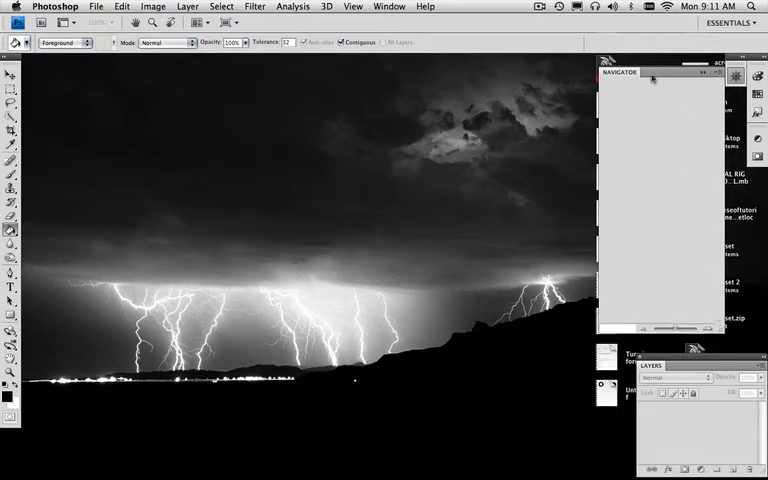
pyautogui.moveTo(658, 71); pyautogui.dragTo(593, 74)
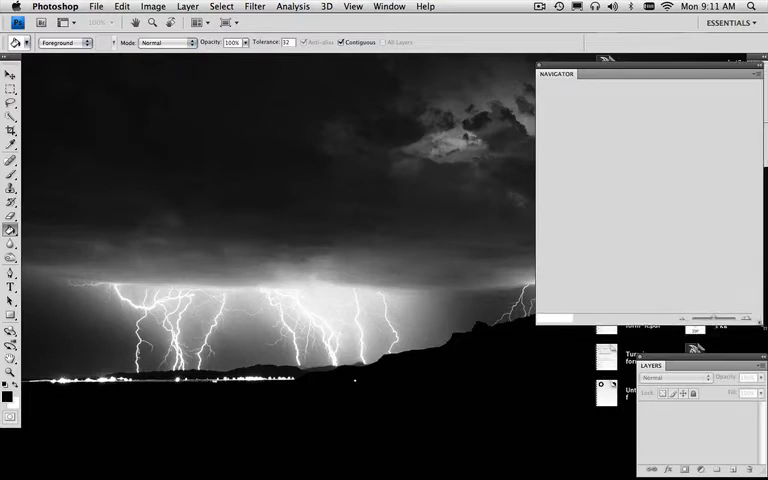
pyautogui.moveTo(443, 126)
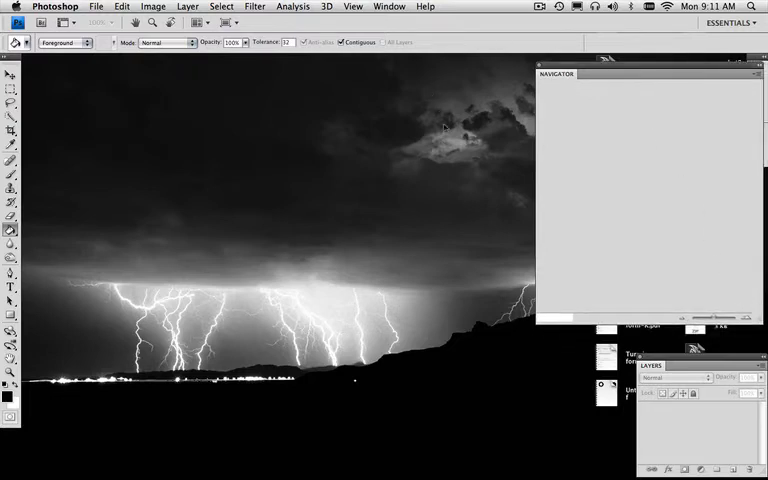
pyautogui.moveTo(668, 358)
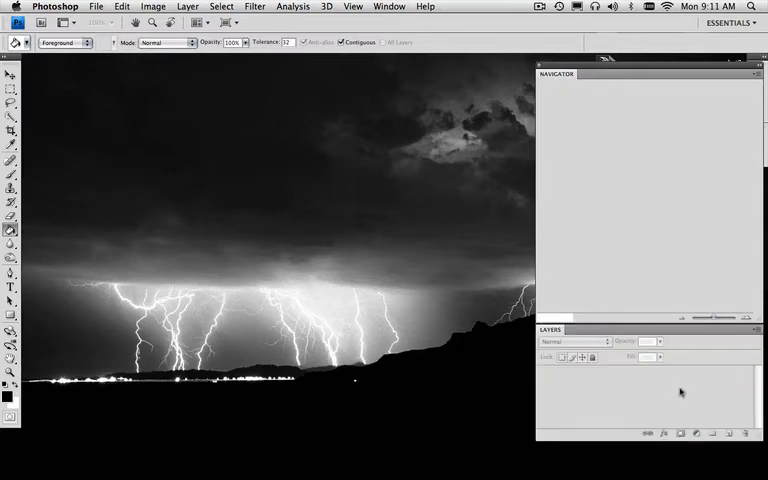
pyautogui.moveTo(538, 292)
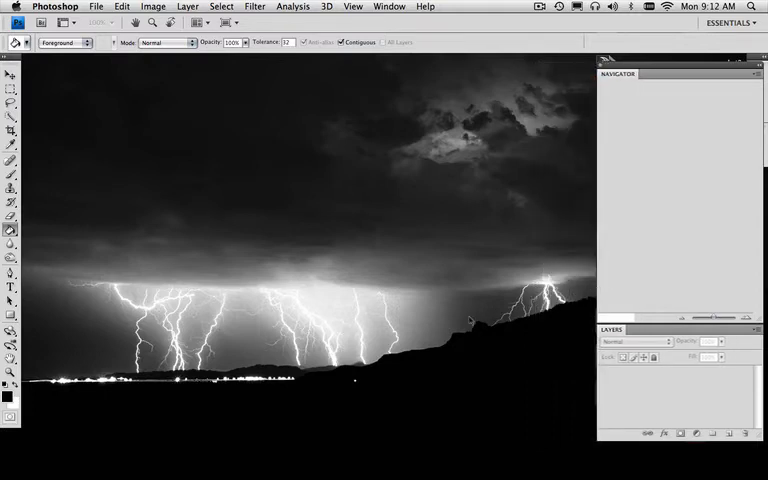
pyautogui.moveTo(440, 130)
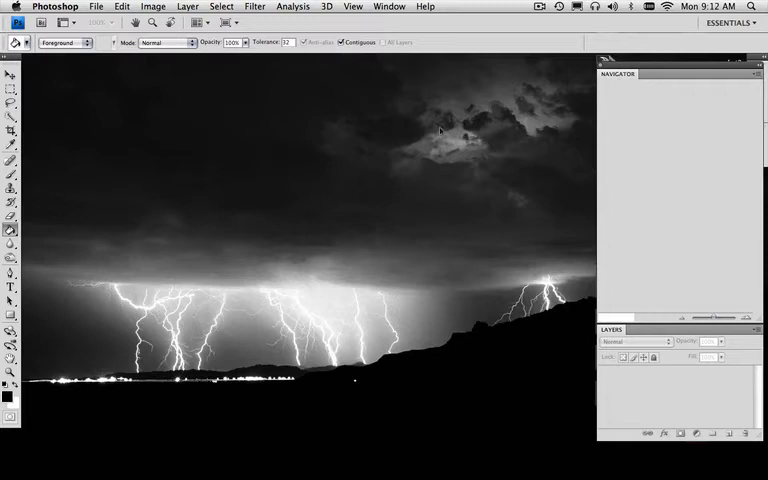
# Add Brushes to the Navigator group, closing the Clone Source panel and reselecting Navigator
pyautogui.click(389, 7)
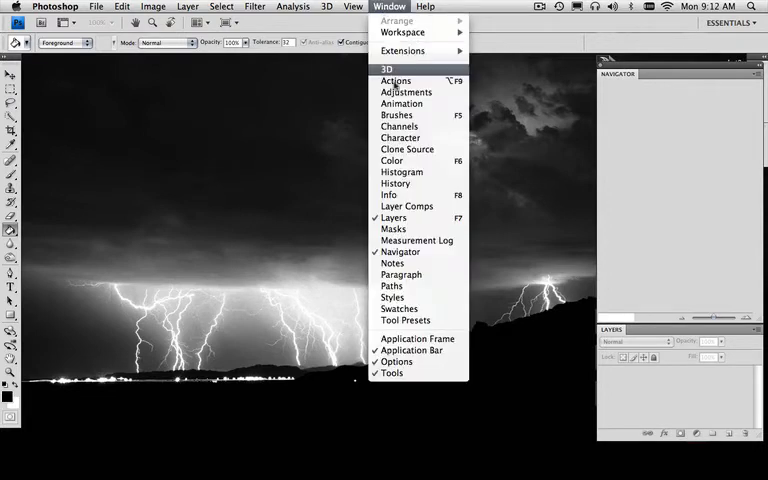
pyautogui.click(395, 114)
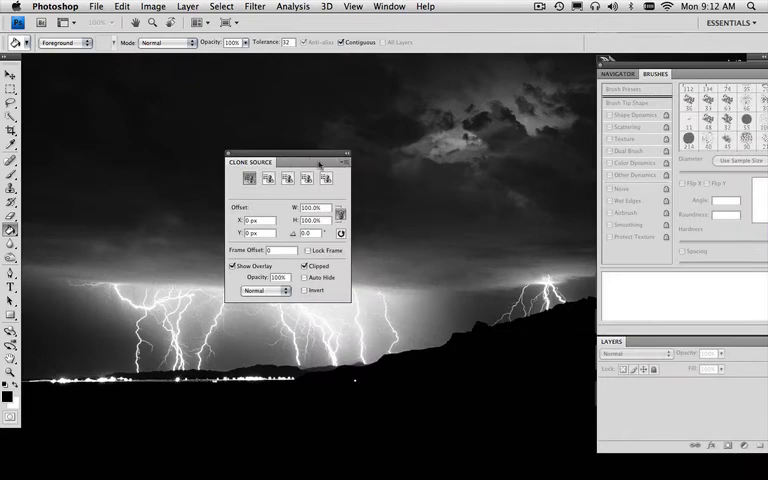
pyautogui.click(347, 161)
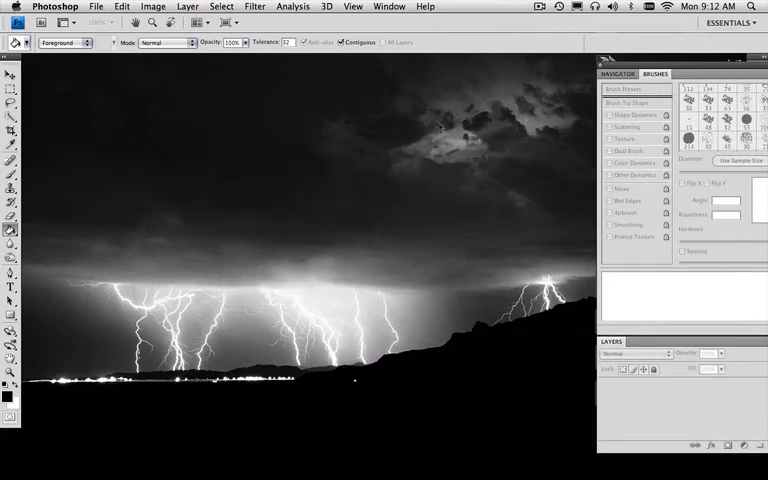
pyautogui.click(654, 73)
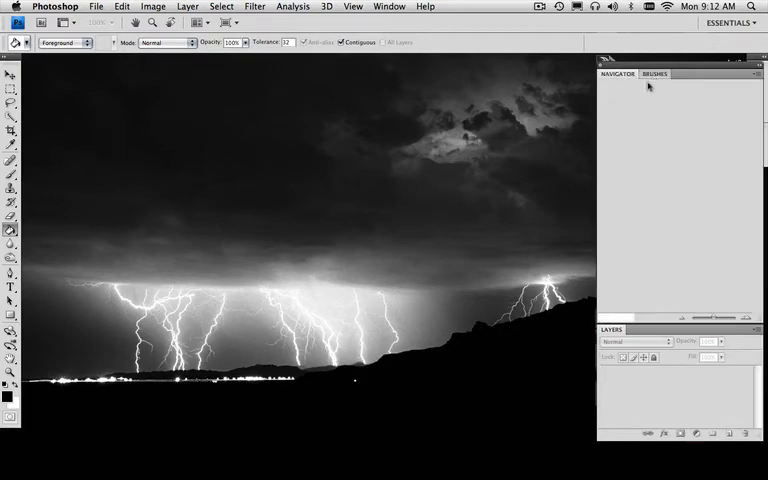
pyautogui.click(654, 73)
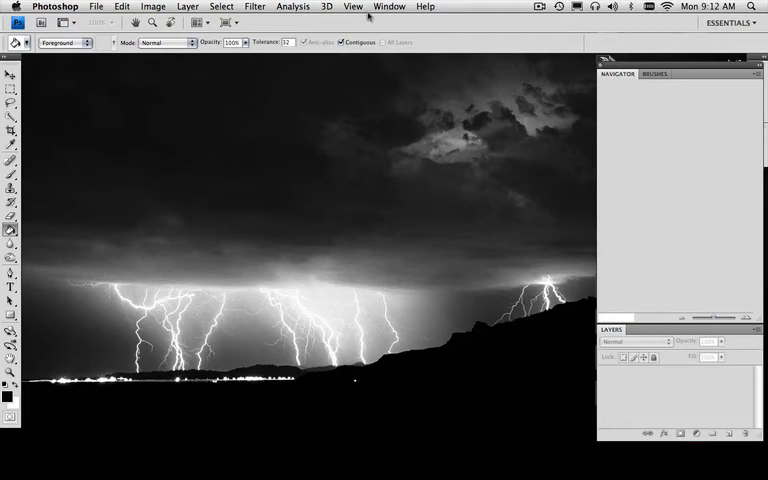
# Group Tool Presets with Navigator and Brushes, then show the Navigator tab again
pyautogui.click(388, 6)
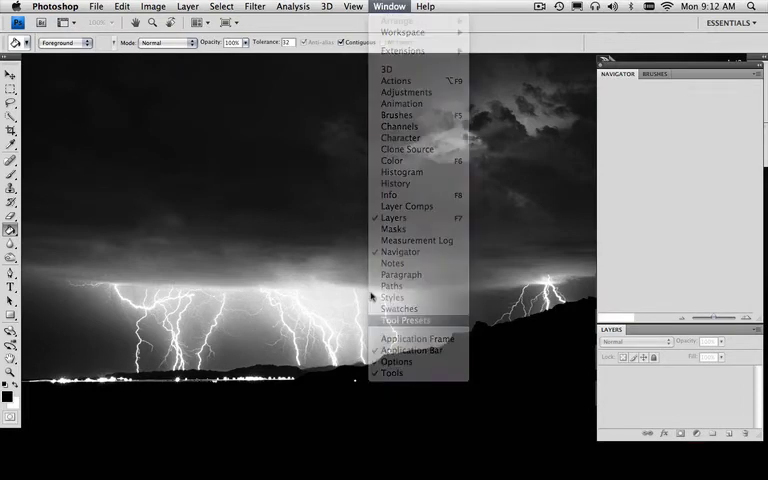
pyautogui.click(406, 320)
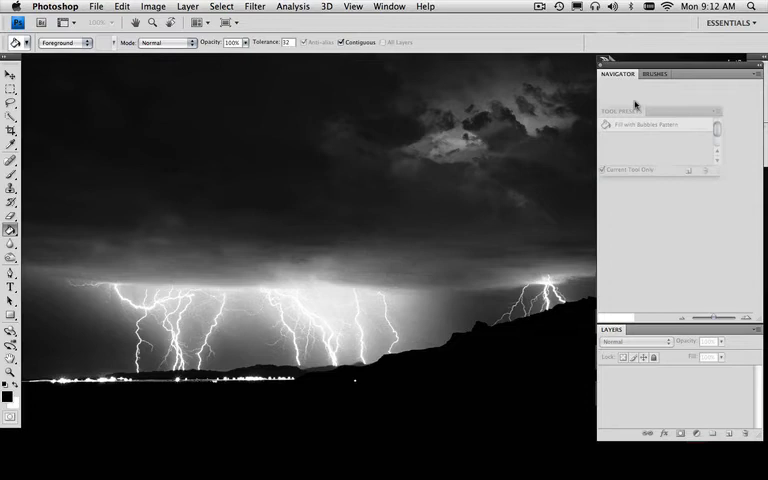
pyautogui.click(693, 73)
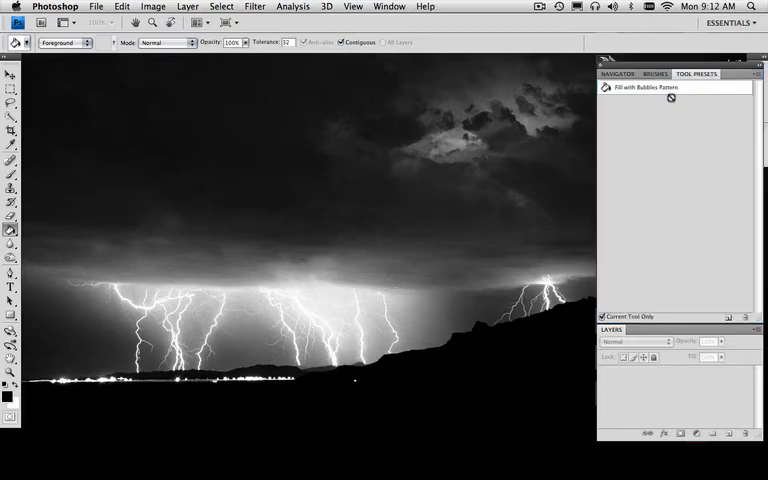
pyautogui.click(653, 73)
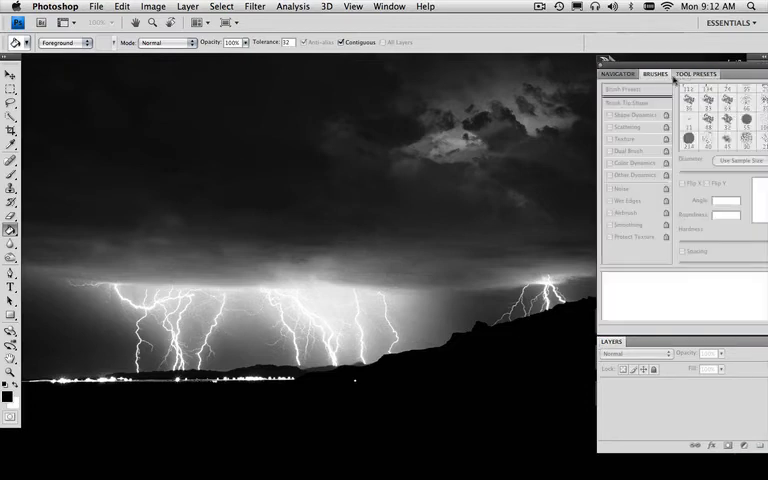
pyautogui.click(694, 73)
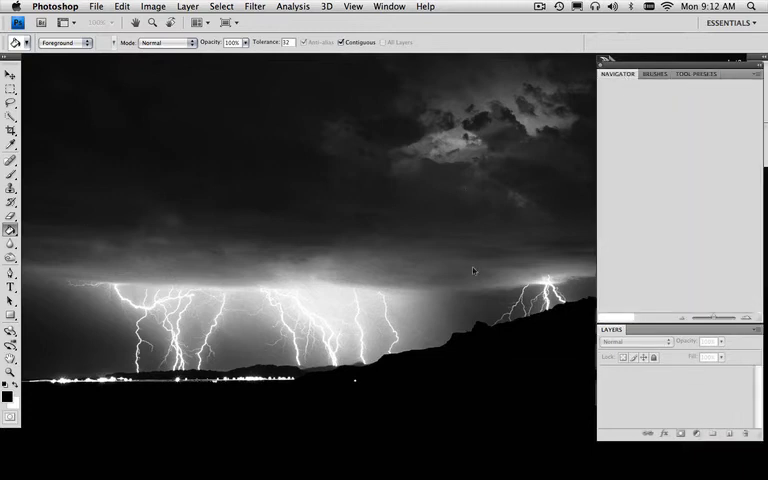
pyautogui.click(694, 73)
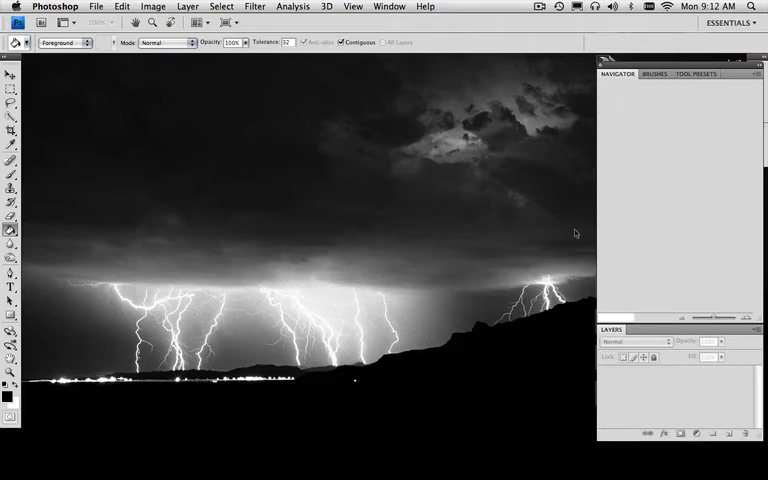
pyautogui.moveTo(677, 138)
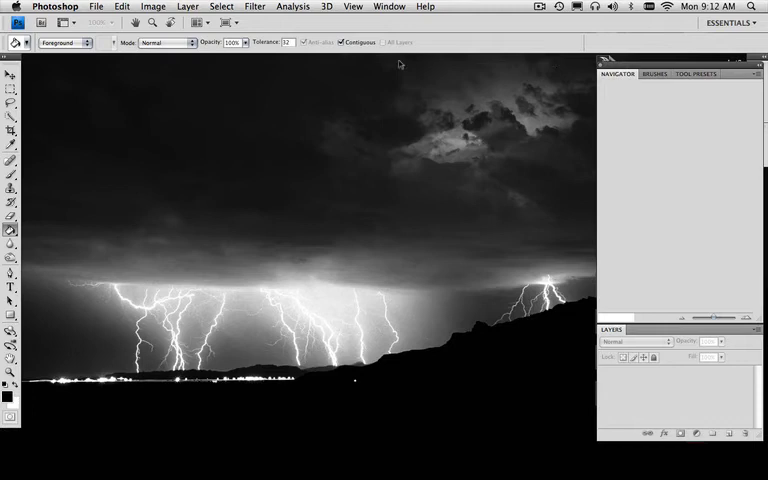
# Save the workspace as 'Digital Paint JW' including keyboard shortcuts and menus
pyautogui.click(390, 6)
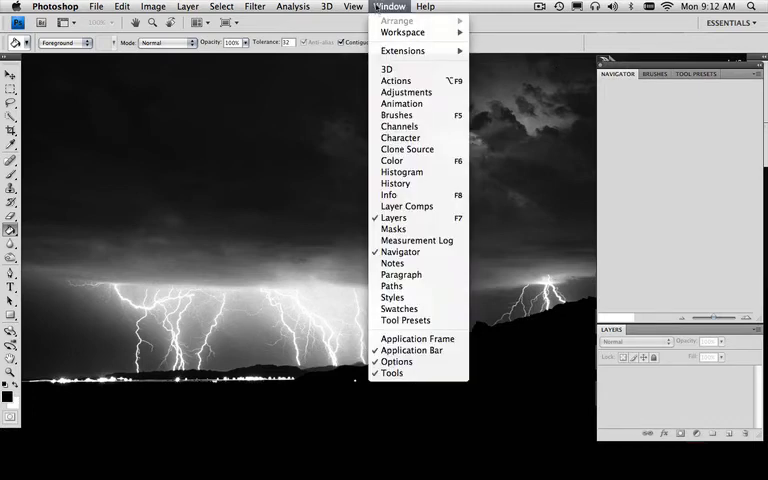
pyautogui.moveTo(403, 32)
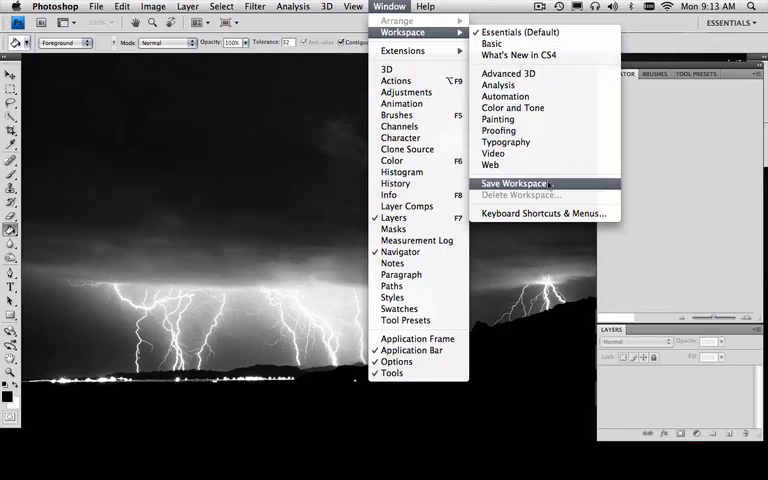
pyautogui.click(512, 183)
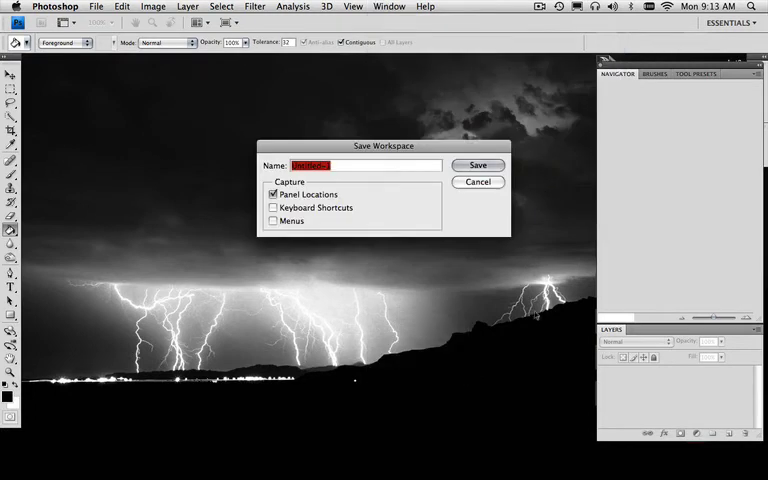
pyautogui.write('Digital')
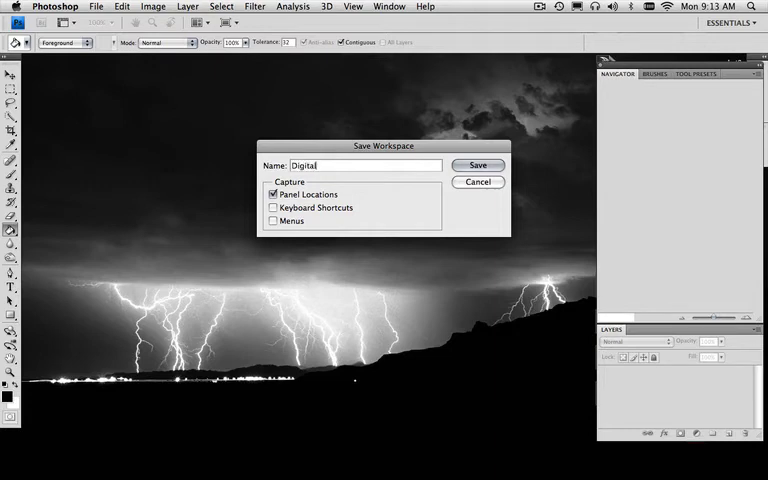
pyautogui.write('Paint')
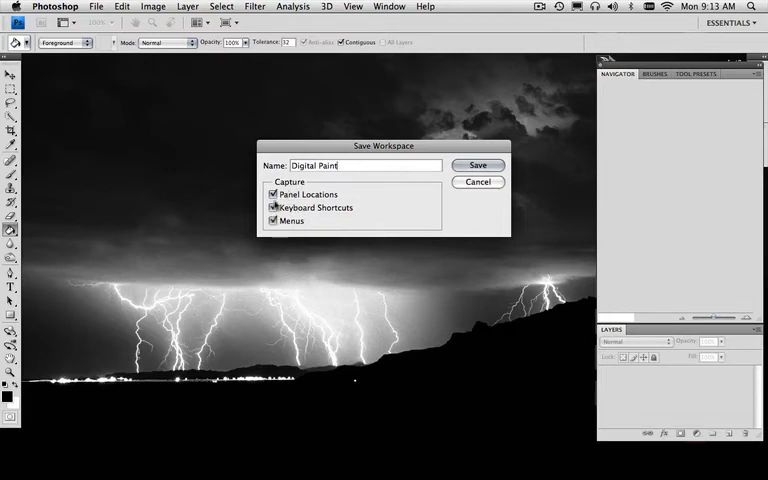
pyautogui.click(274, 207)
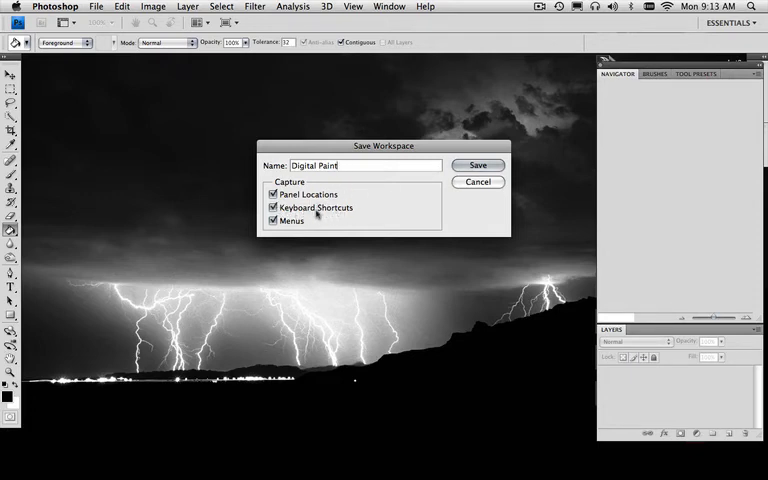
pyautogui.moveTo(373, 340)
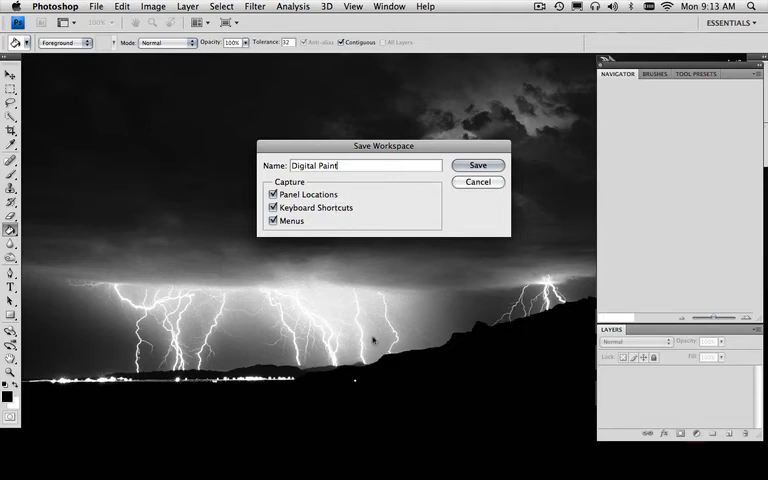
pyautogui.write('J')
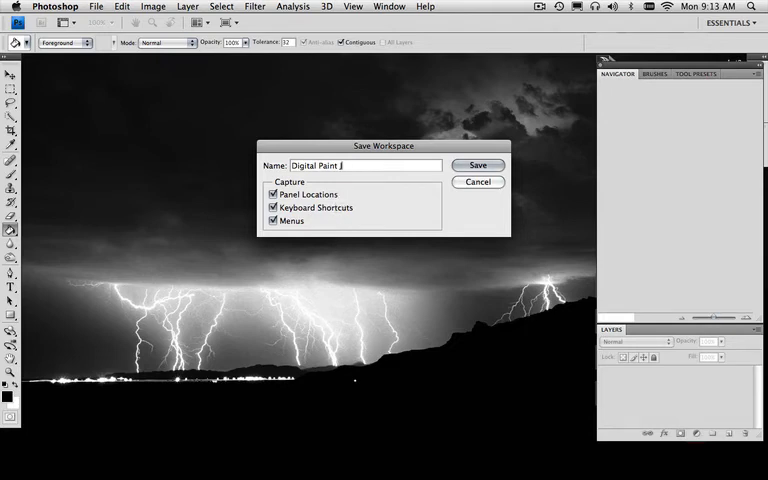
pyautogui.write('W')
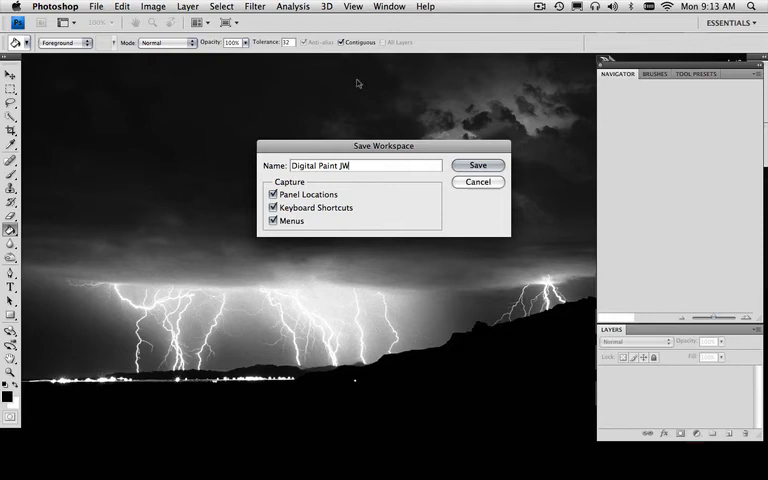
pyautogui.moveTo(322, 183)
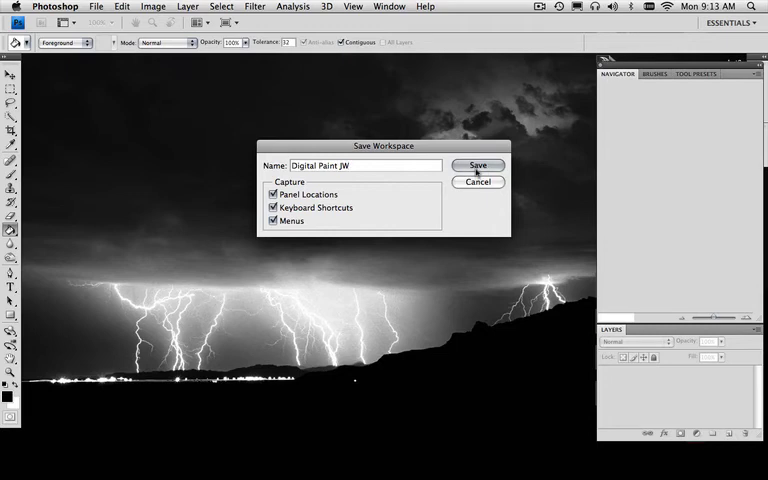
pyautogui.click(477, 165)
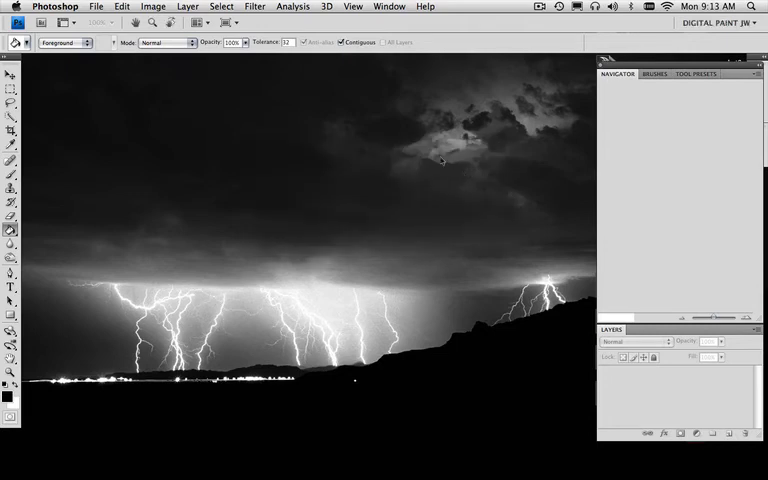
pyautogui.click(389, 6)
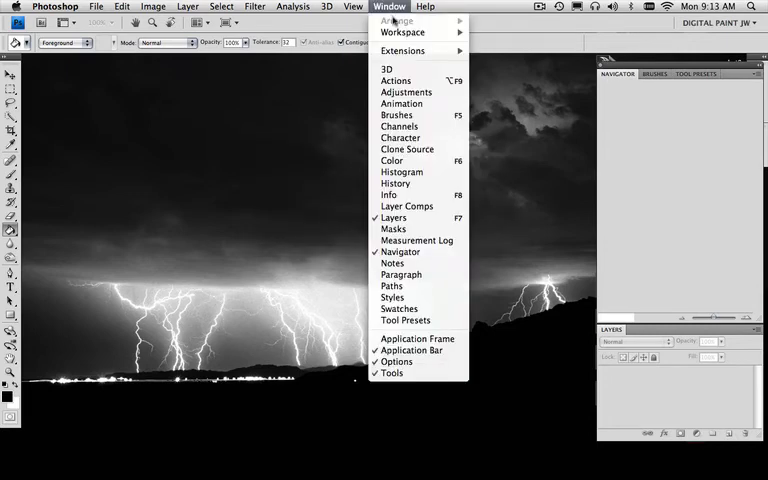
pyautogui.moveTo(400, 137)
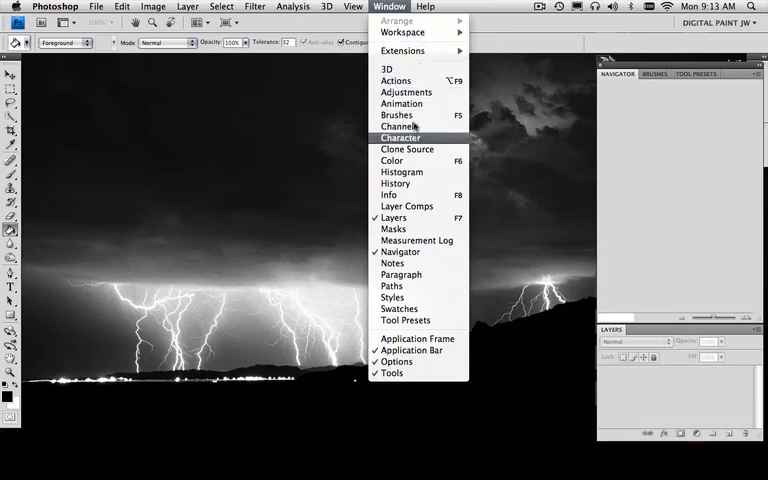
pyautogui.moveTo(403, 32)
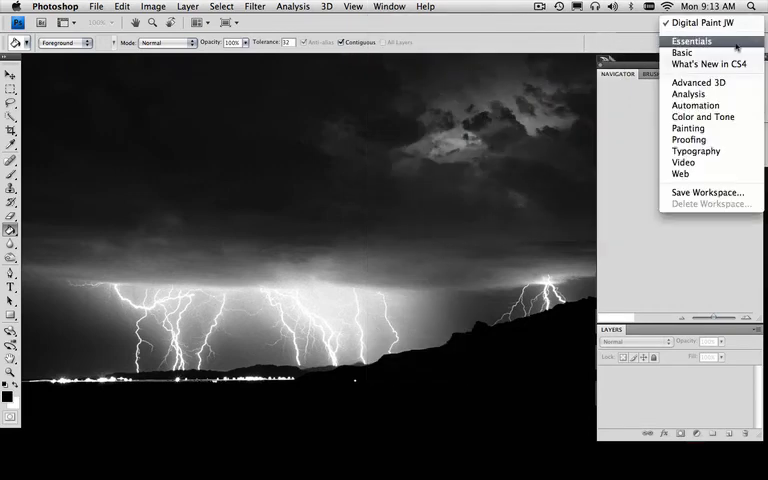
pyautogui.click(705, 23)
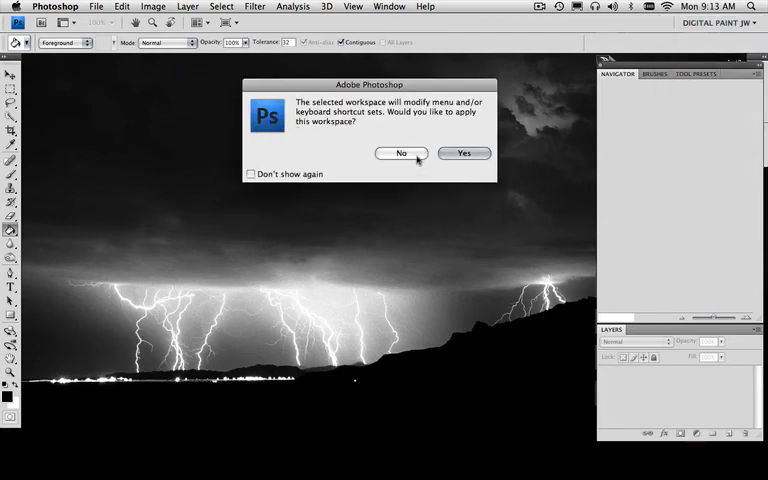
pyautogui.click(54, 7)
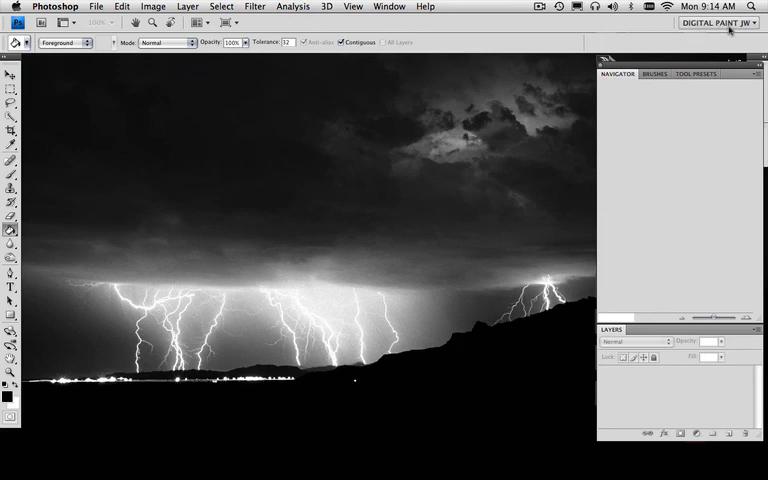
pyautogui.click(718, 22)
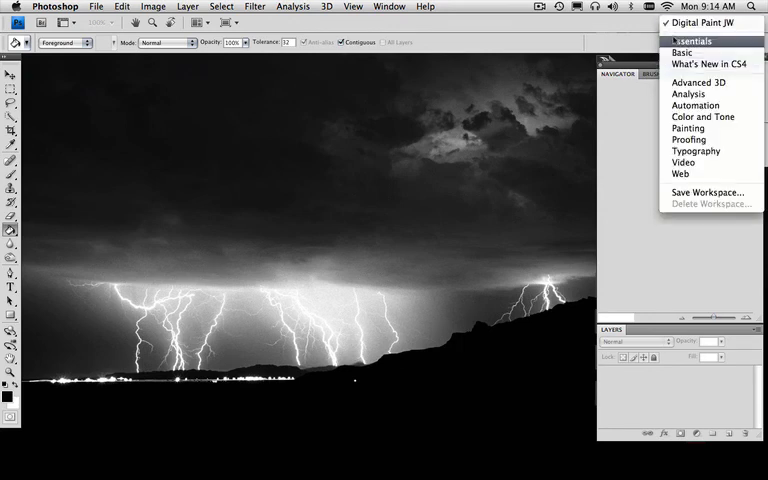
pyautogui.moveTo(680, 173)
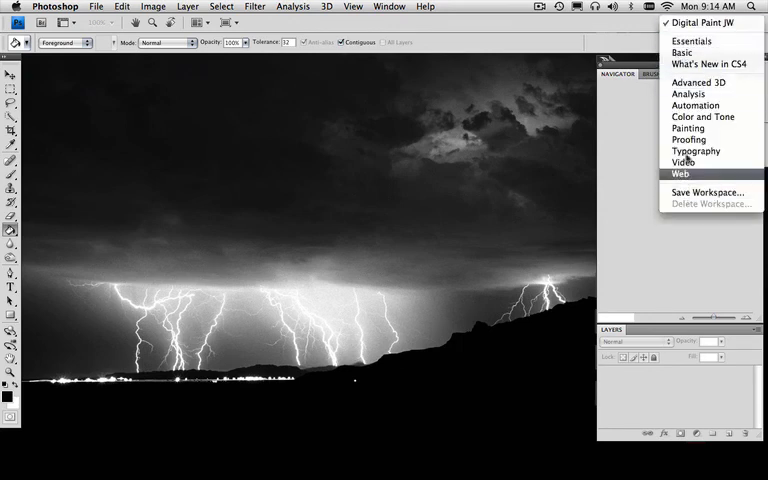
pyautogui.moveTo(695, 151)
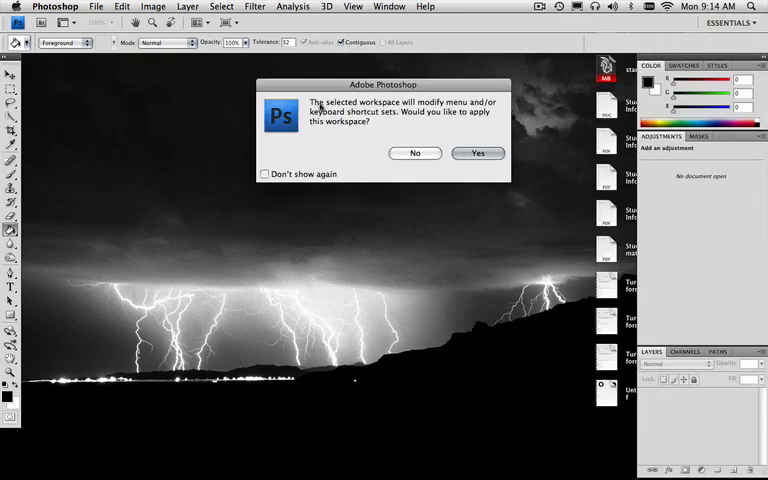
pyautogui.click(477, 152)
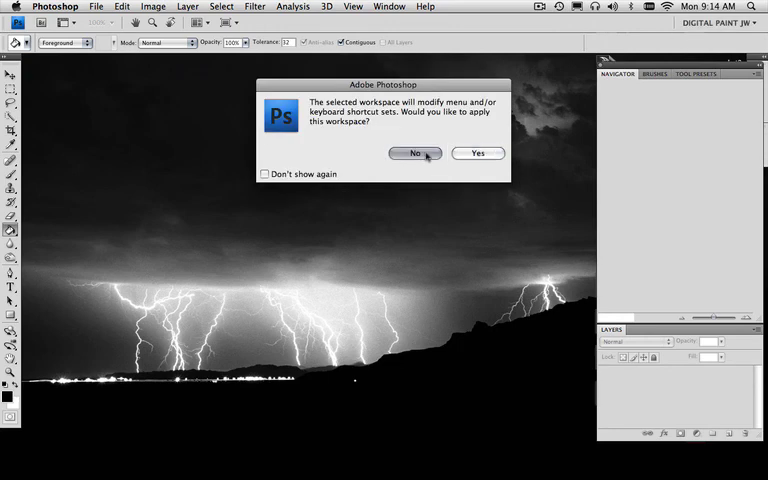
pyautogui.click(414, 153)
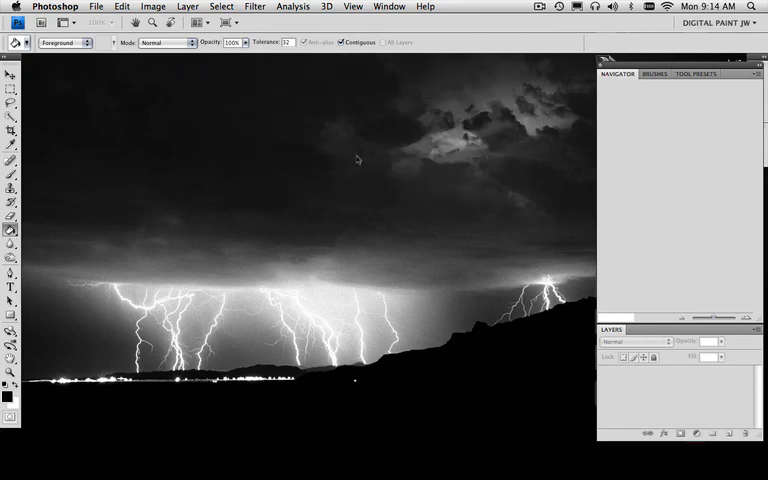
pyautogui.moveTo(362, 108)
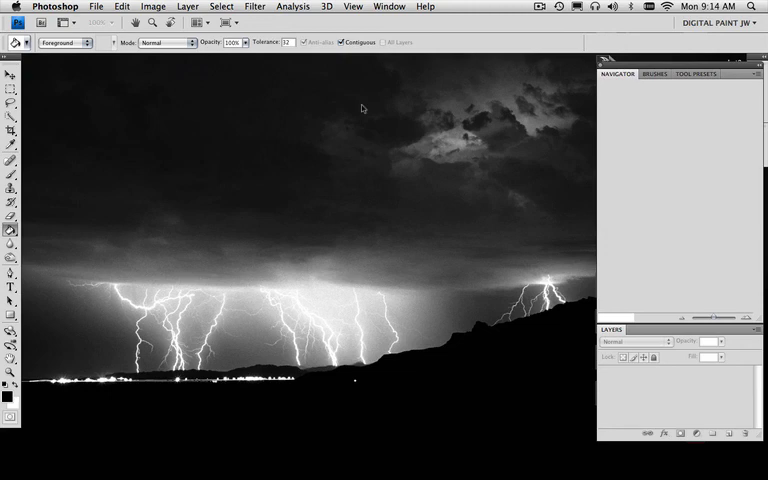